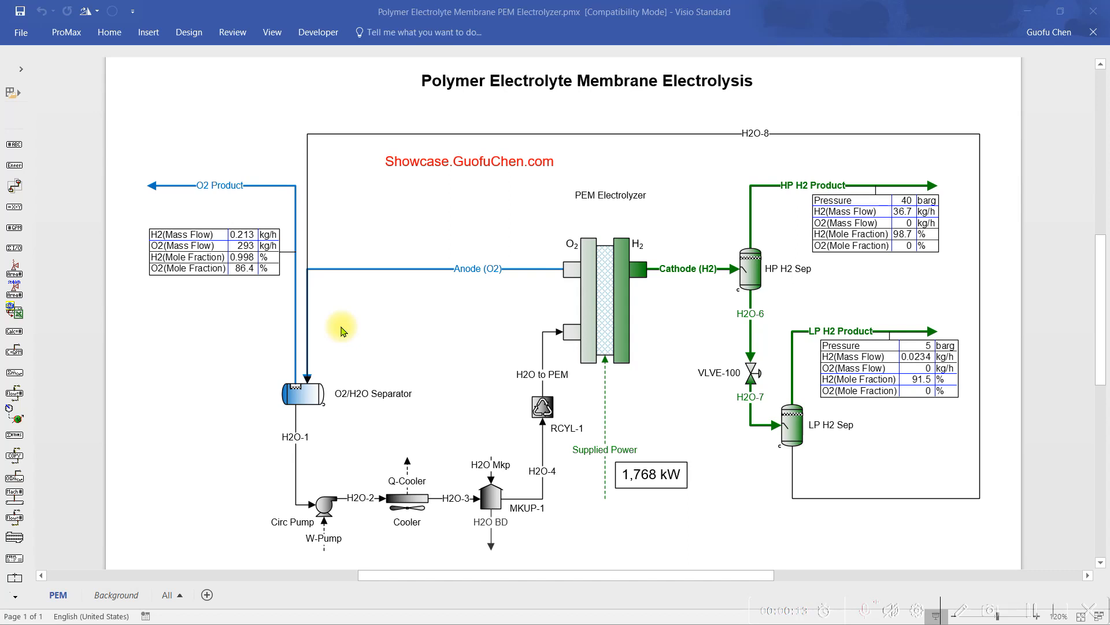
mouse_move(319, 458)
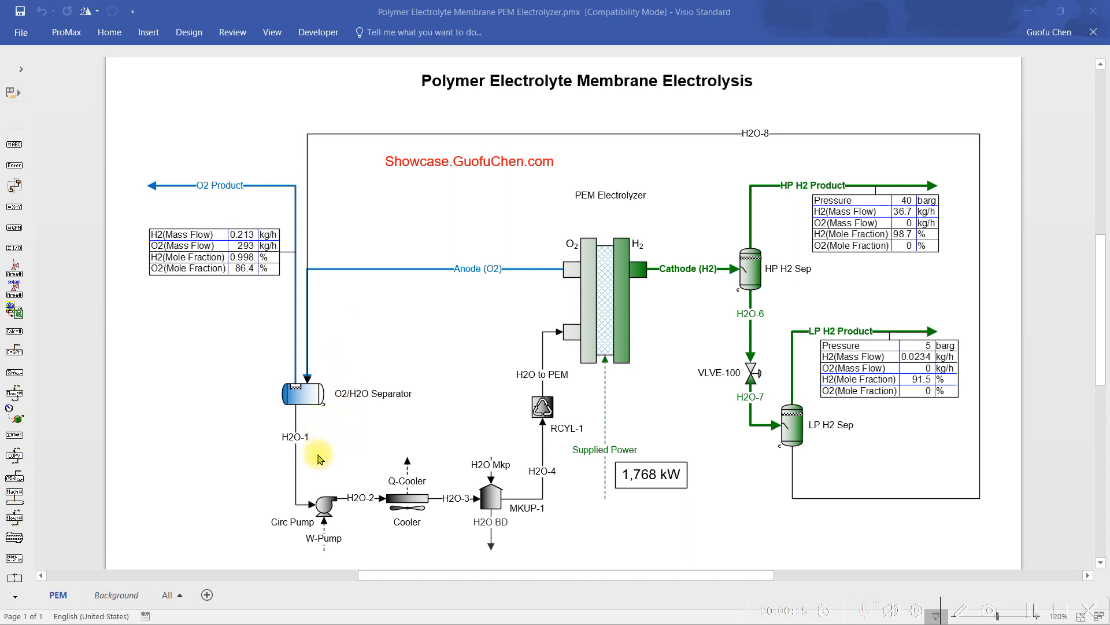
mouse_move(539, 433)
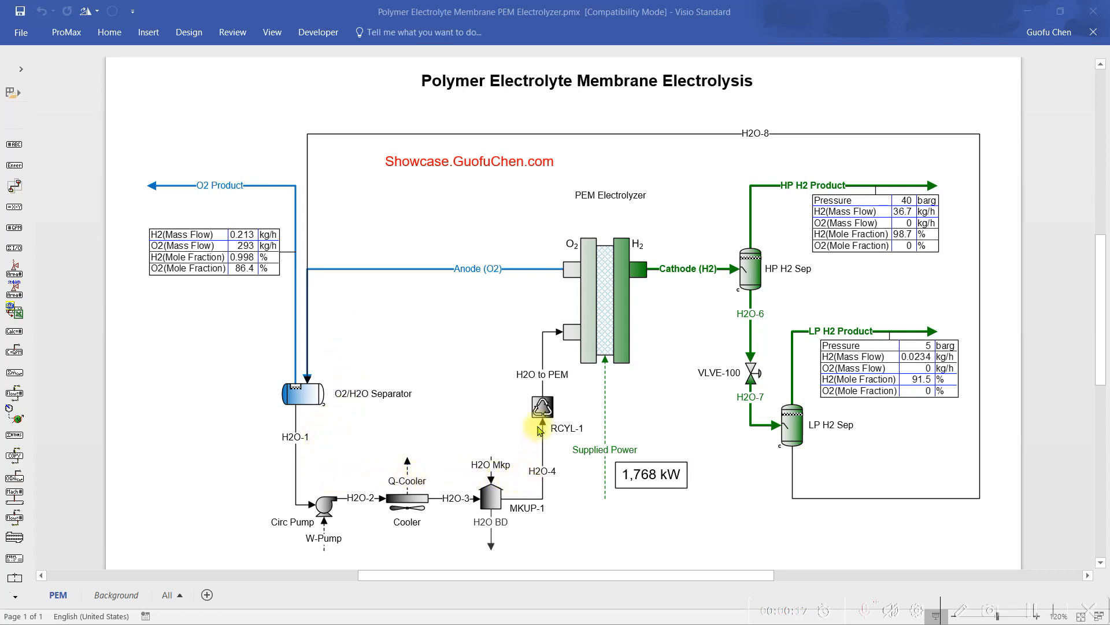
mouse_move(566, 352)
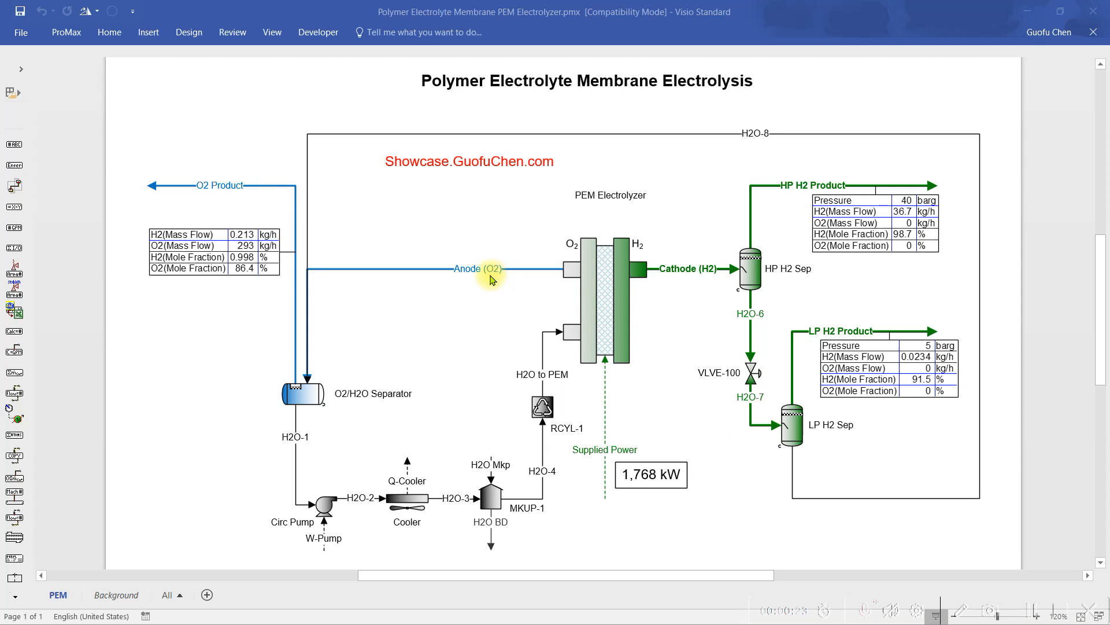
mouse_move(315, 281)
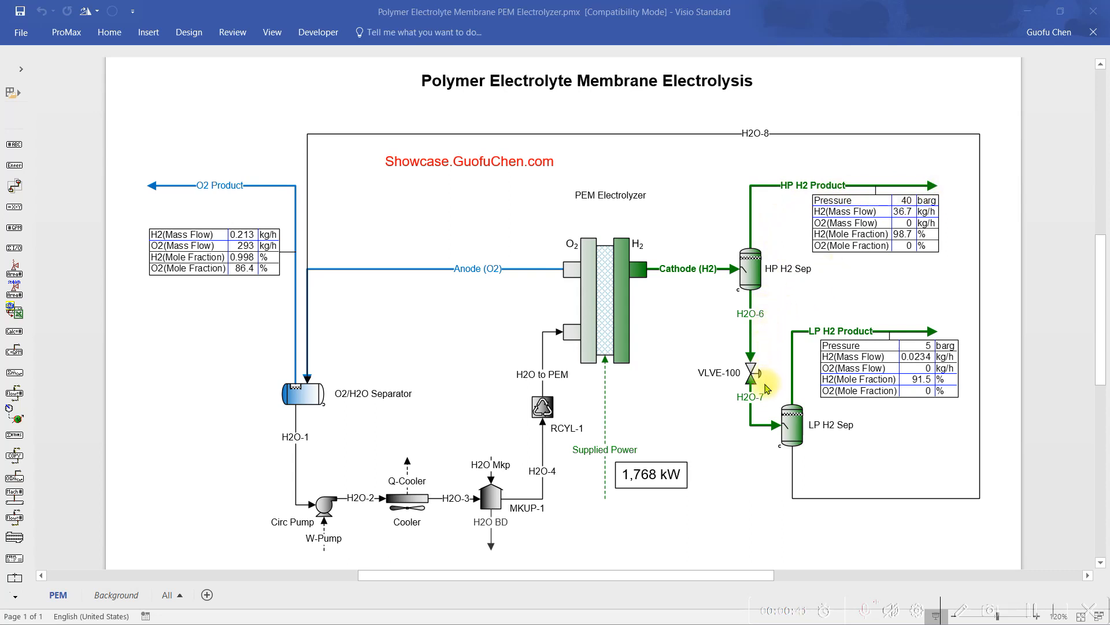
mouse_move(787, 321)
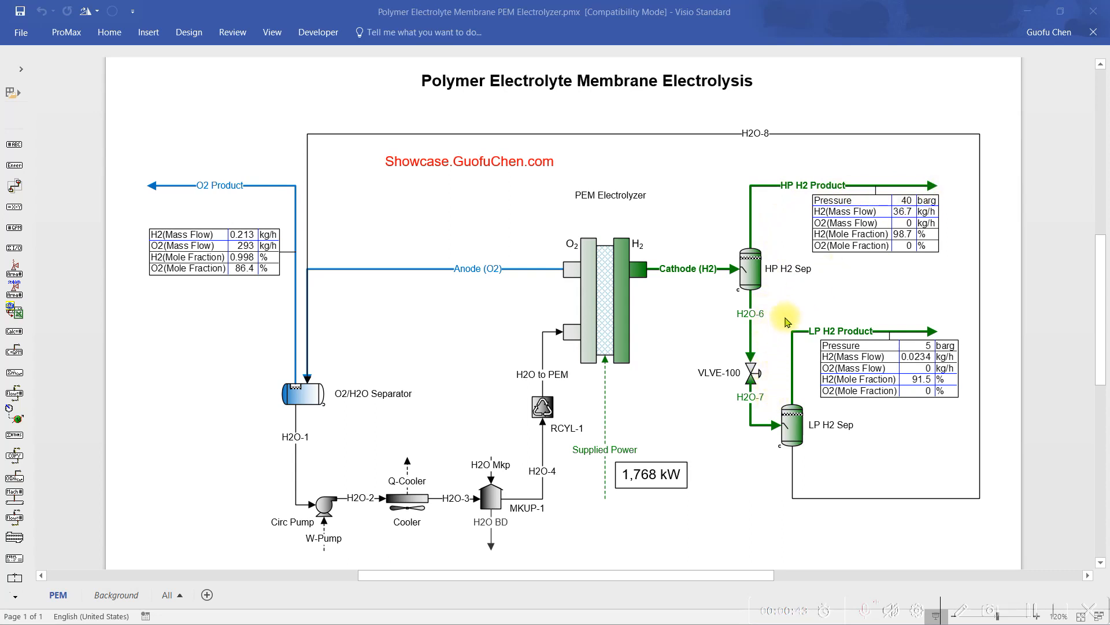
mouse_move(904, 319)
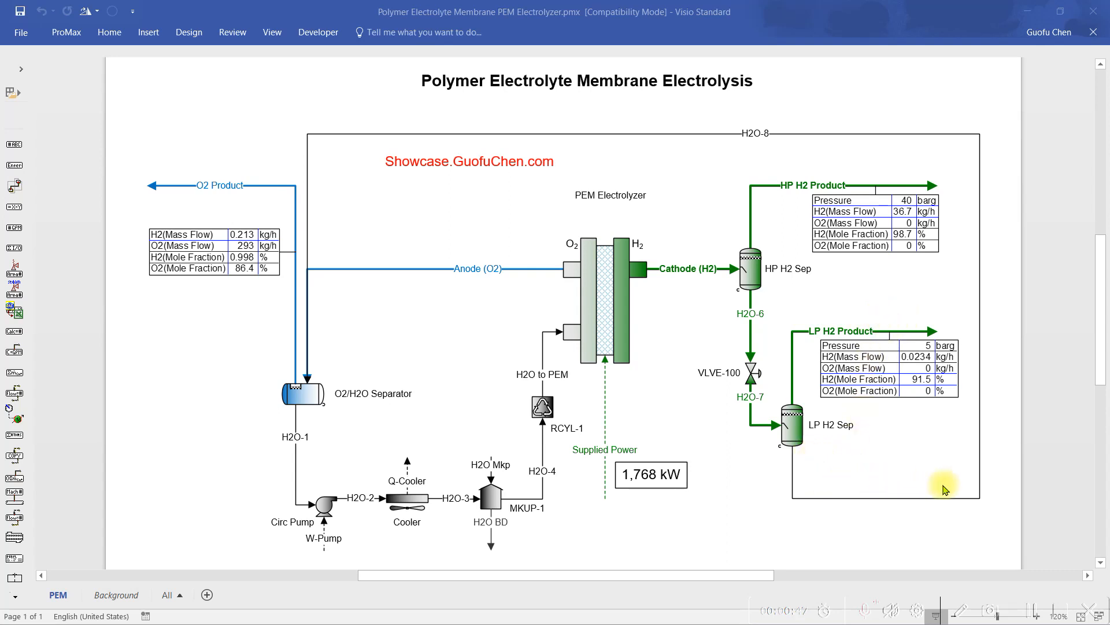
mouse_move(338, 135)
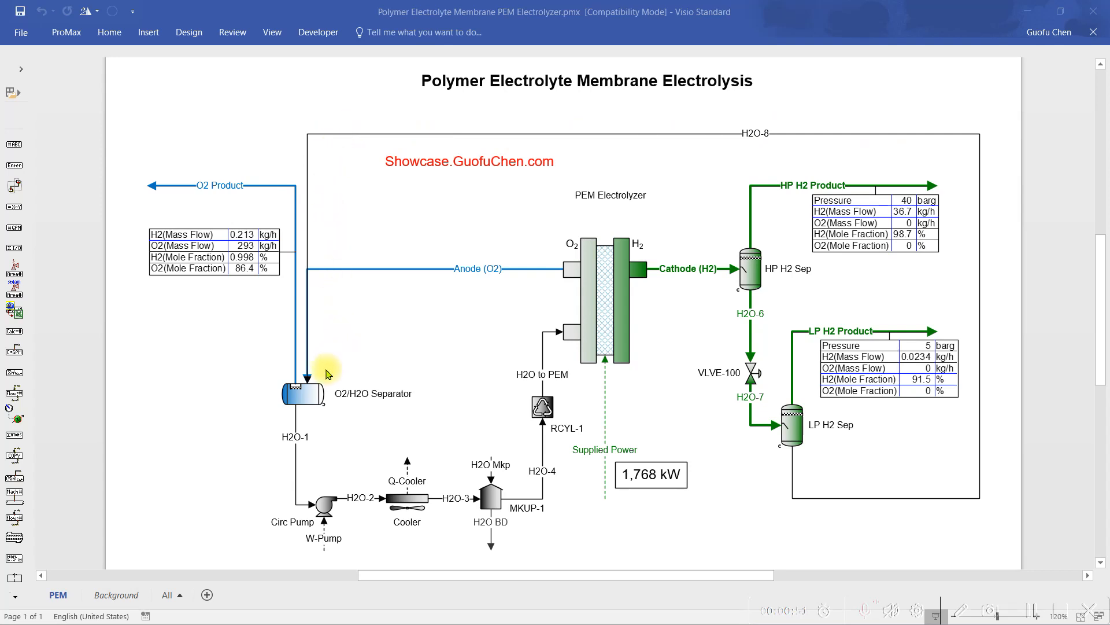
Bring up the PEM Electrolyzer's process data: 35 bar H2 pressure change, 100 cells per stack, 48.1 kWh/kg
left_click(598, 305)
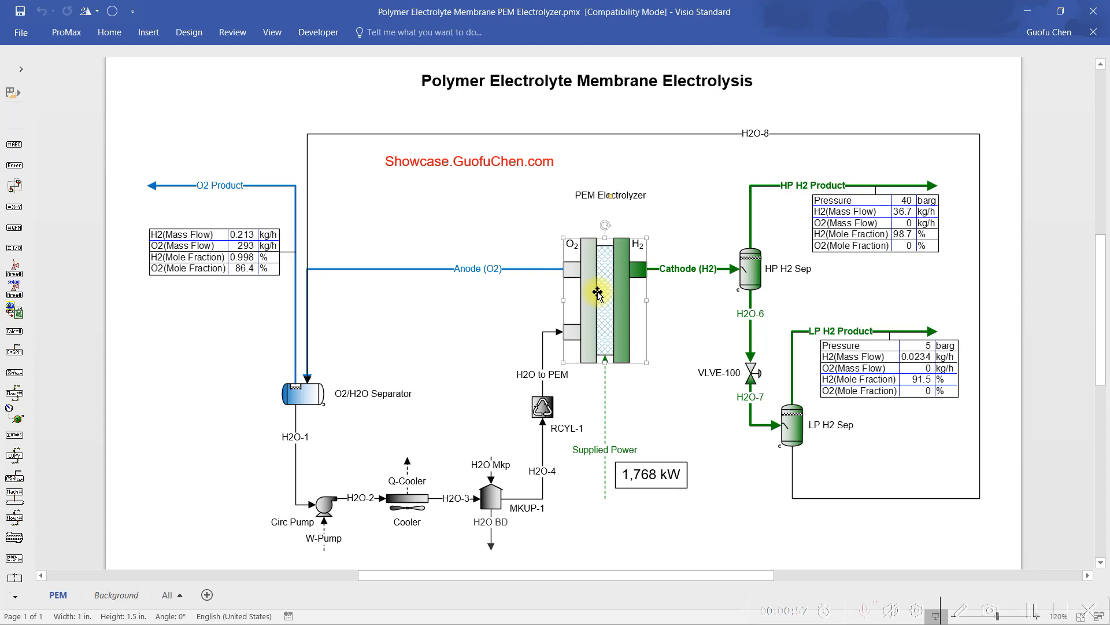
double_click(598, 291)
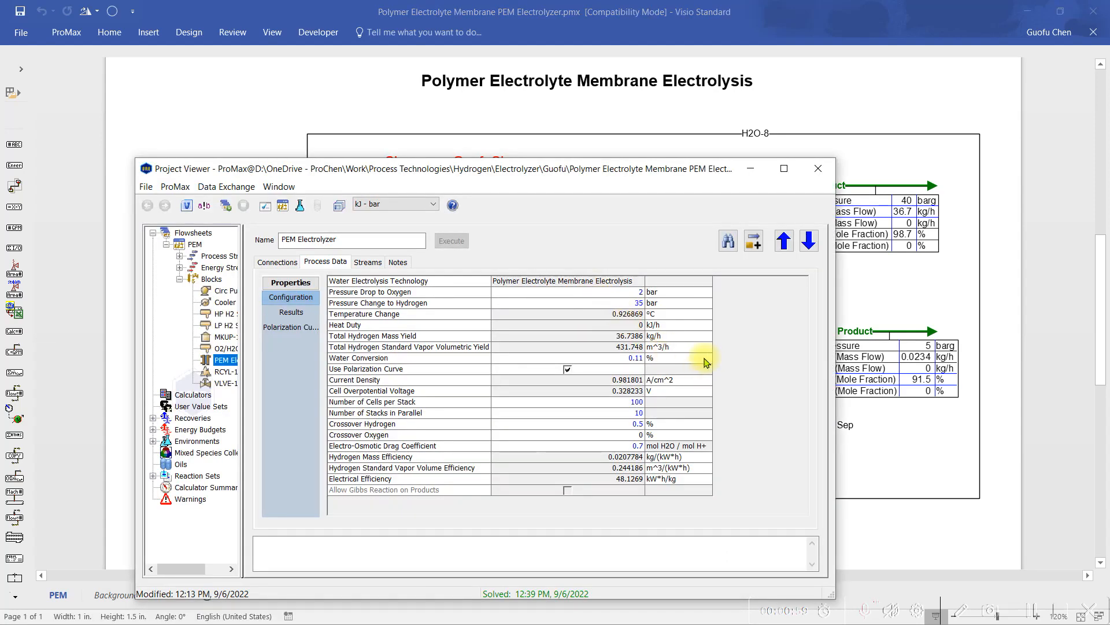
mouse_move(700, 361)
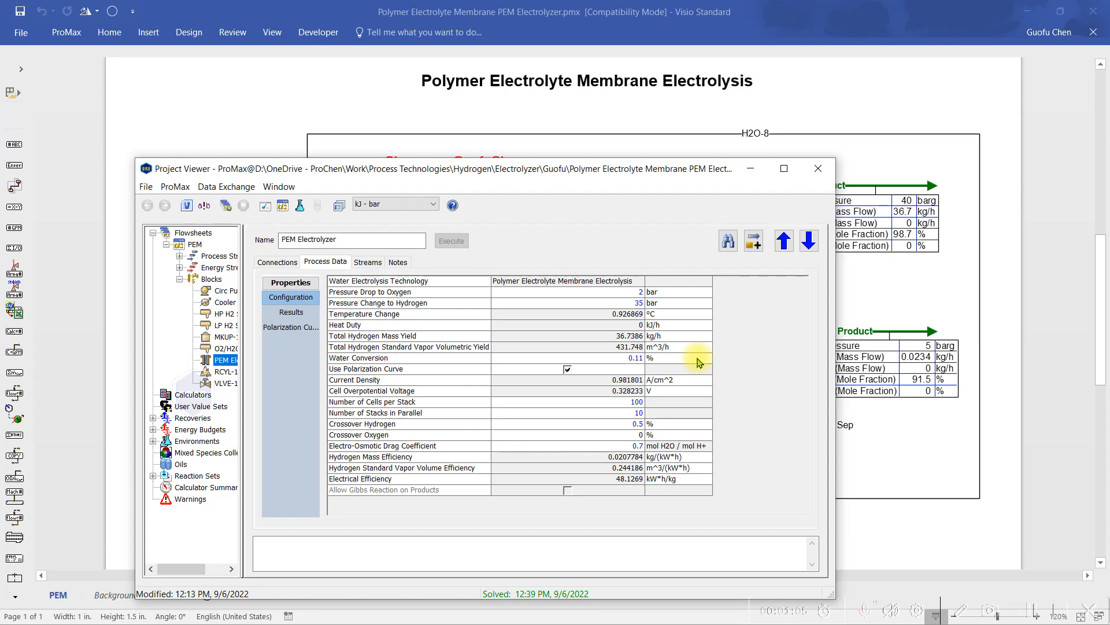
mouse_move(694, 371)
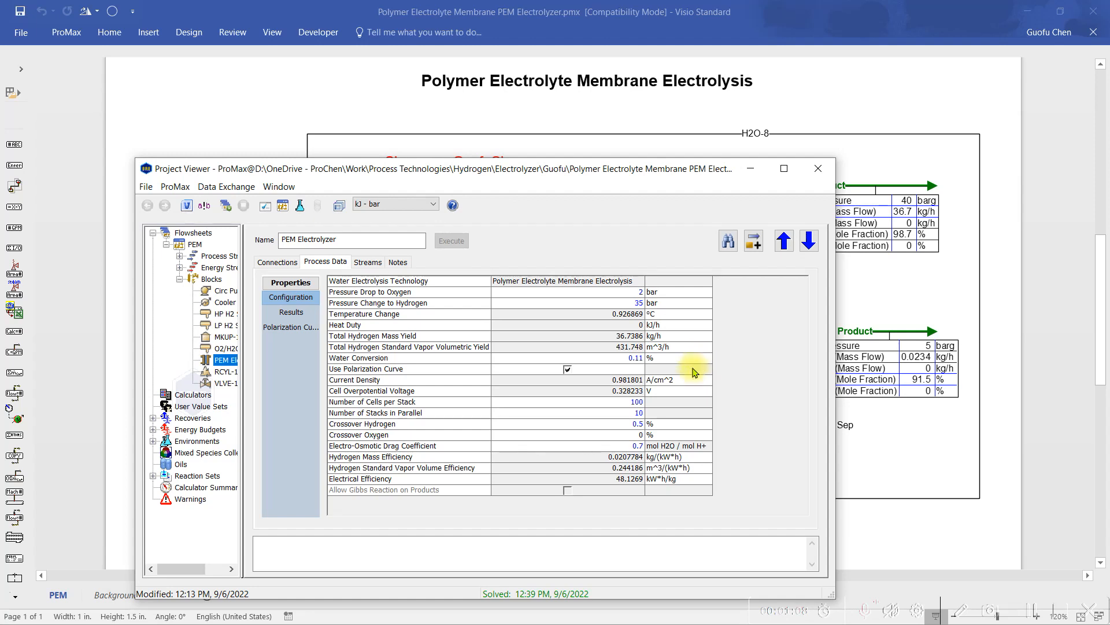
mouse_move(673, 407)
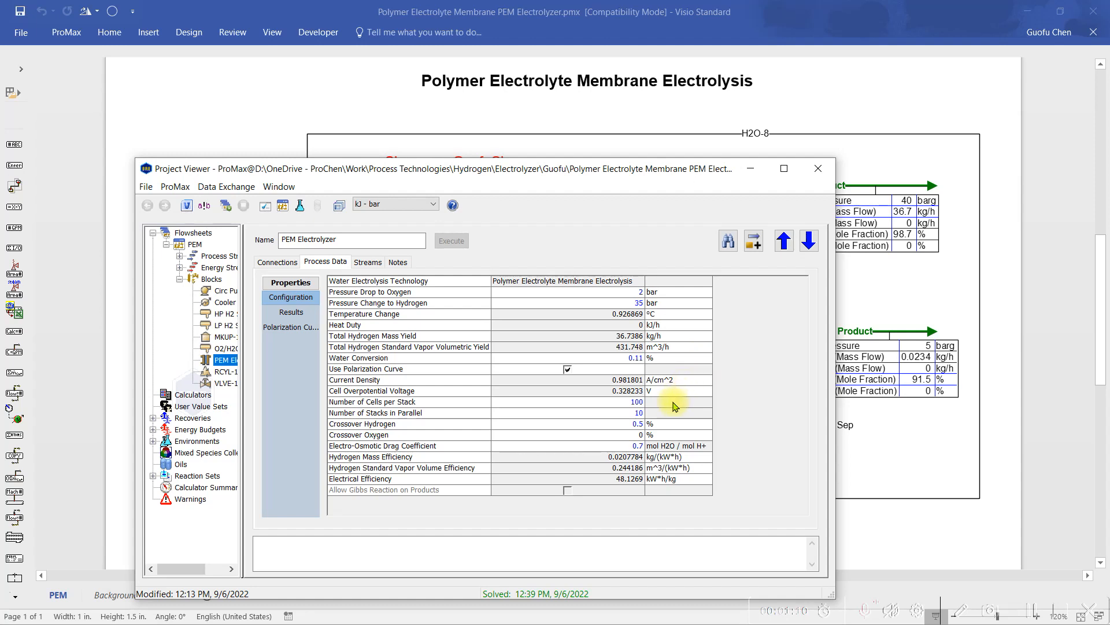
mouse_move(674, 413)
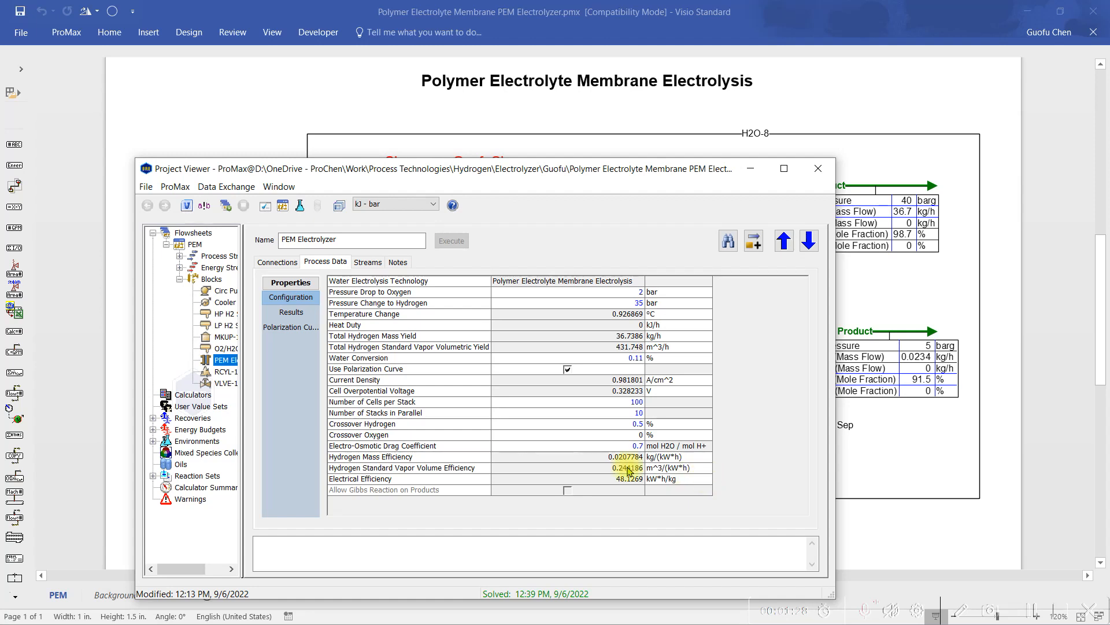
Show the electrolyzer results: cell, stack and total current, voltage, 1,768 kW power and H2 yield
left_click(292, 312)
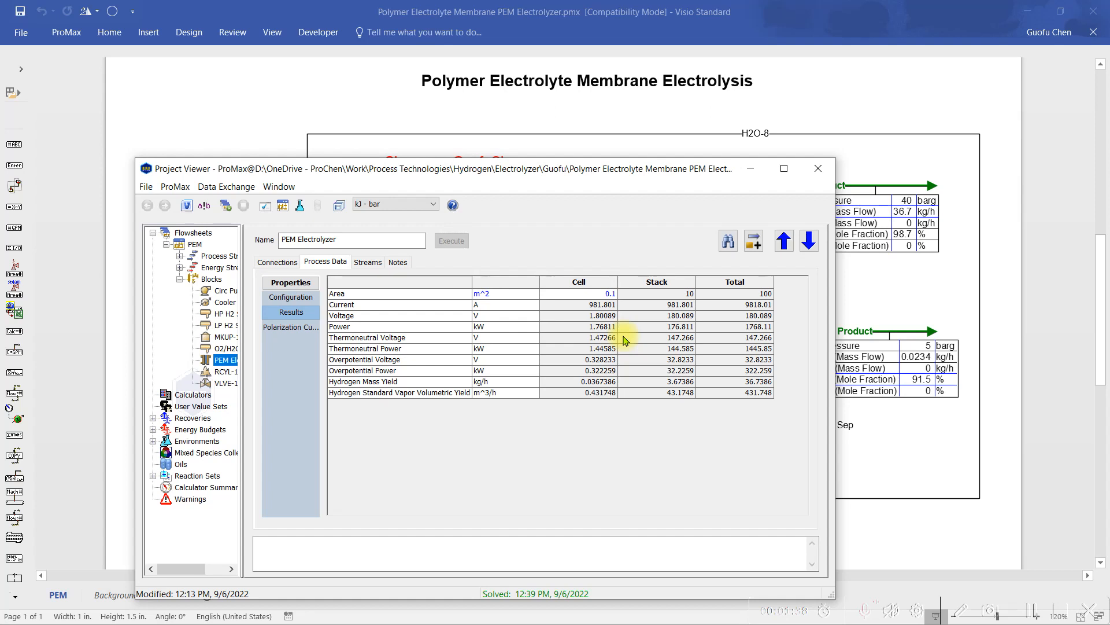
mouse_move(626, 363)
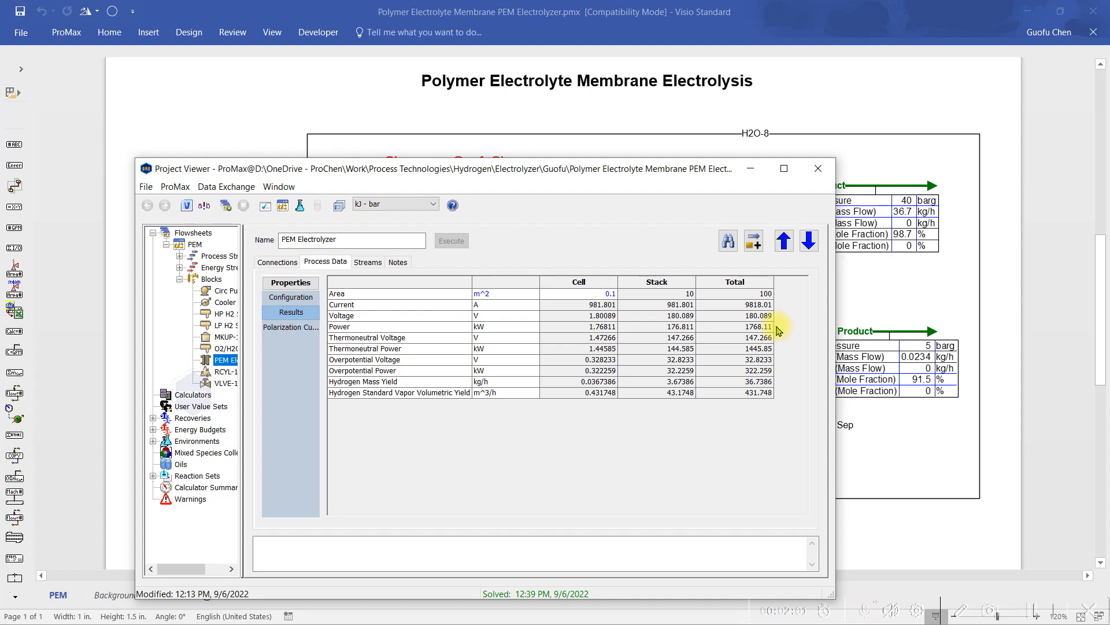
mouse_move(782, 386)
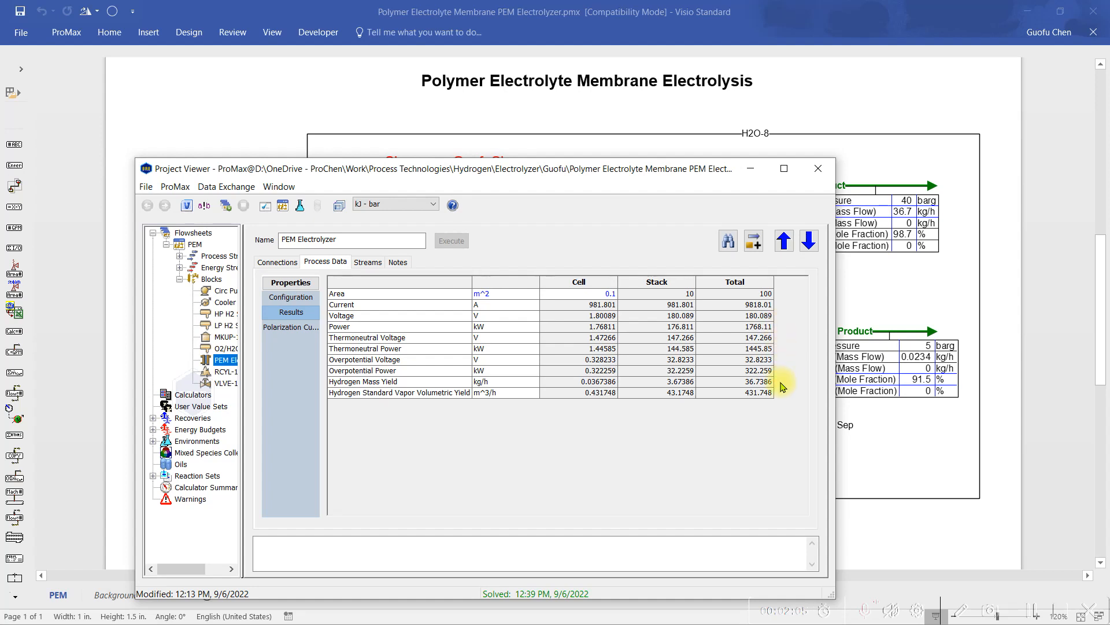
mouse_move(782, 380)
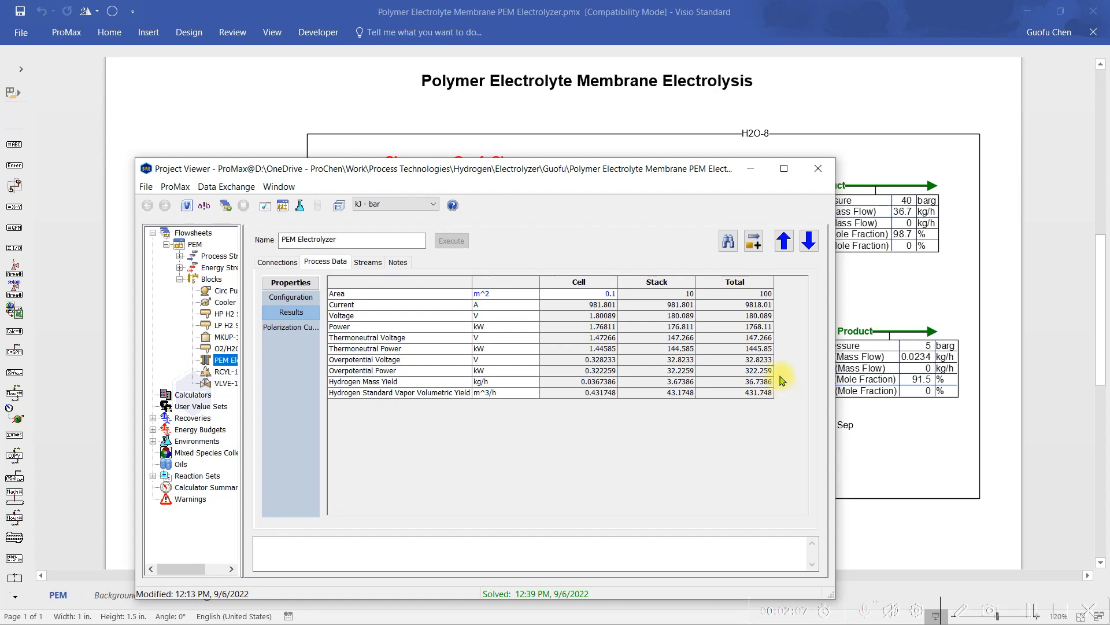
Return to the PEM electrolysis flowsheet showing 1,768 kW supplied power
left_click(817, 168)
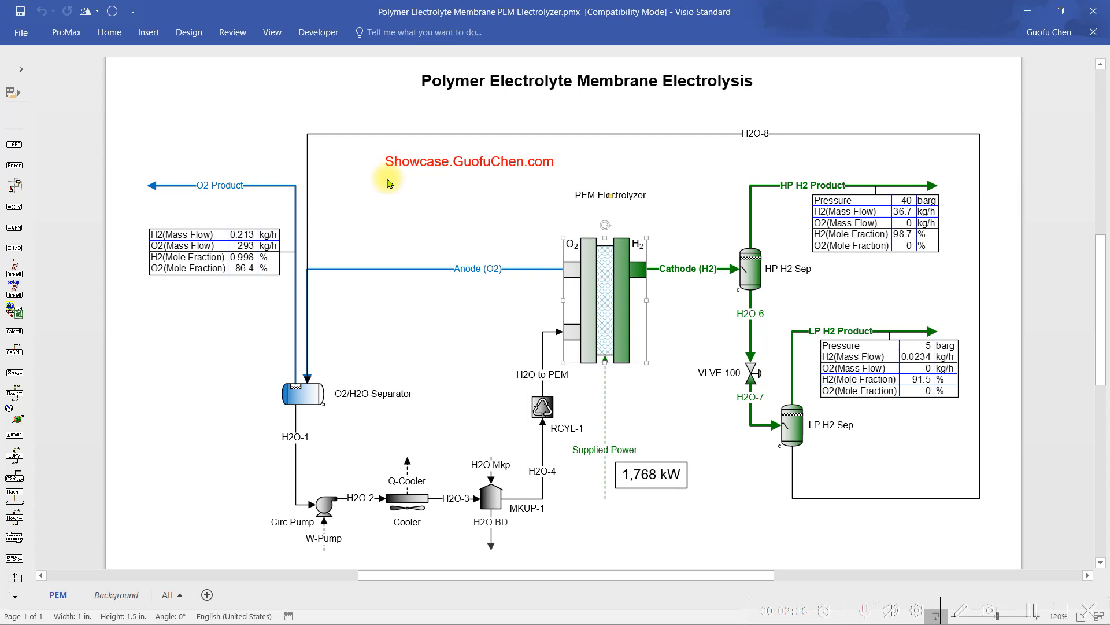
mouse_move(414, 183)
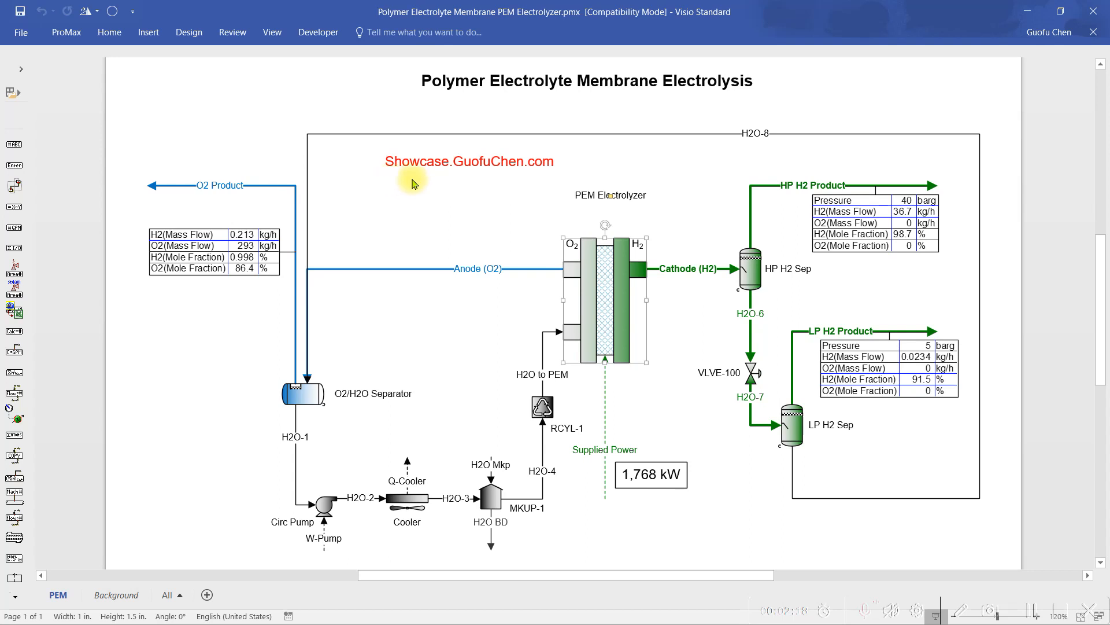
mouse_move(560, 185)
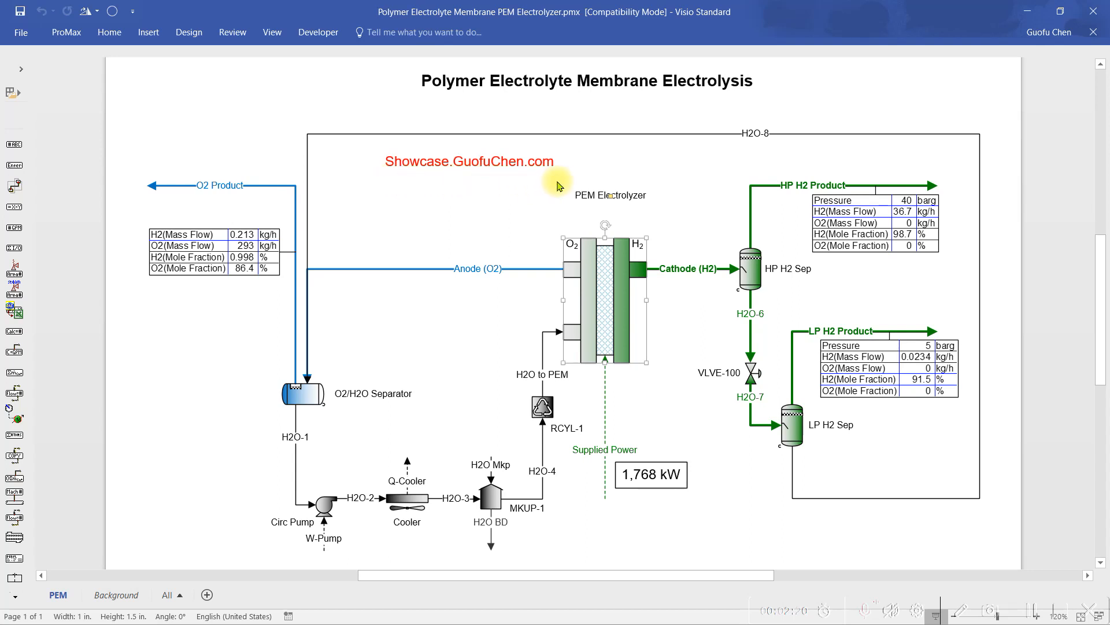